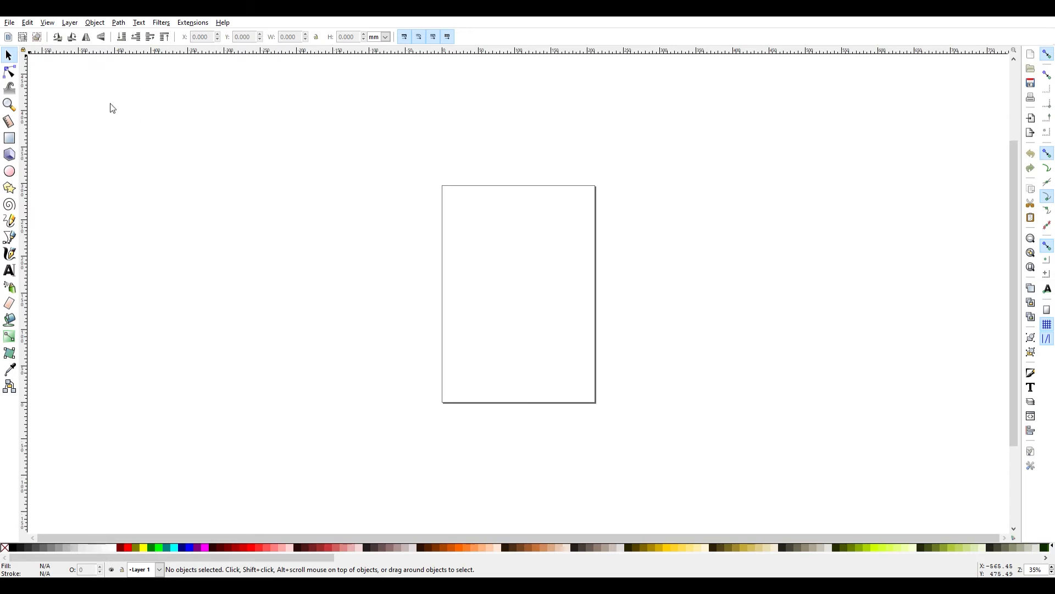
pyautogui.moveTo(93, 163)
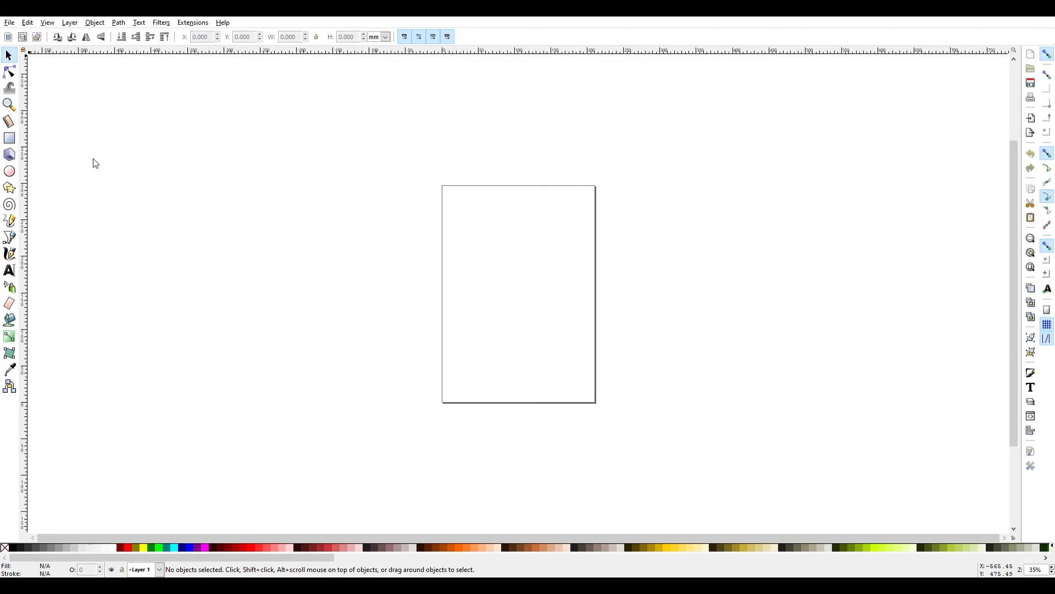
pyautogui.moveTo(743, 401)
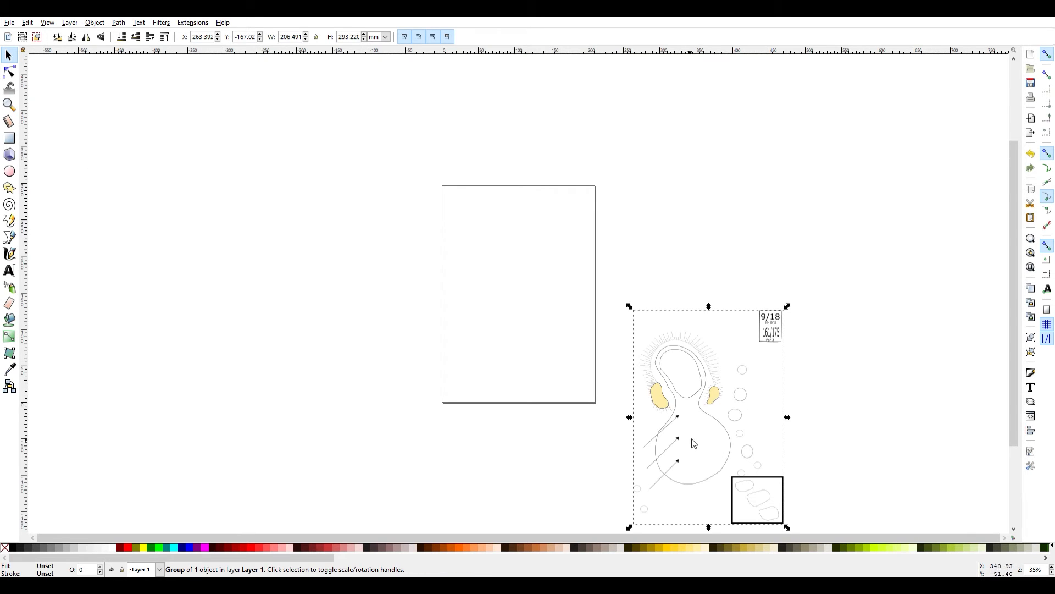
pyautogui.moveTo(757, 346)
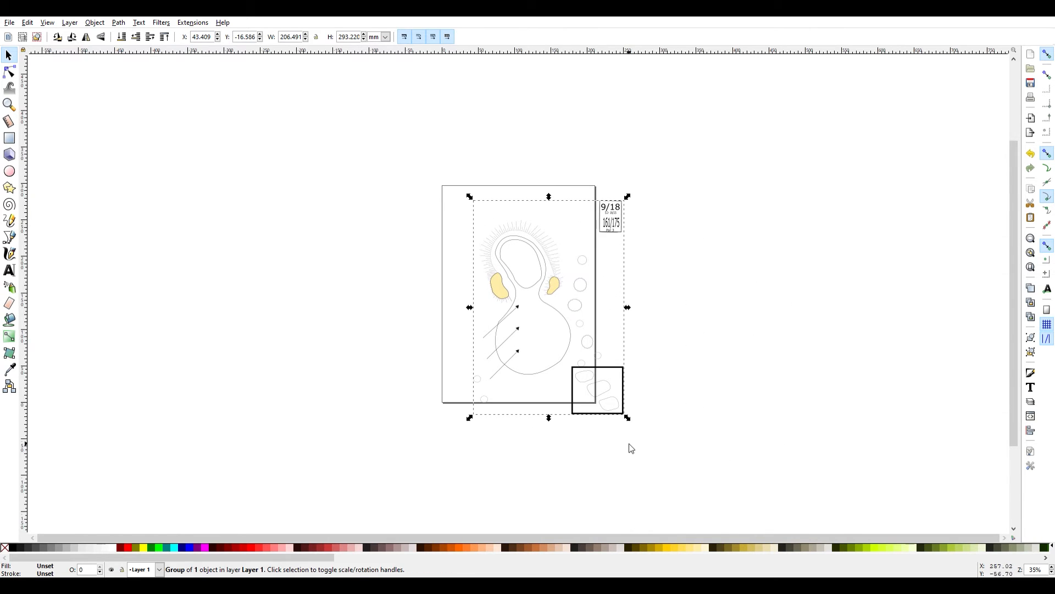
# Step: Move the hole drawing onto the page, scale it to half size, and narrow it in the lower-right corner
pyautogui.moveTo(626, 417); pyautogui.dragTo(559, 304)
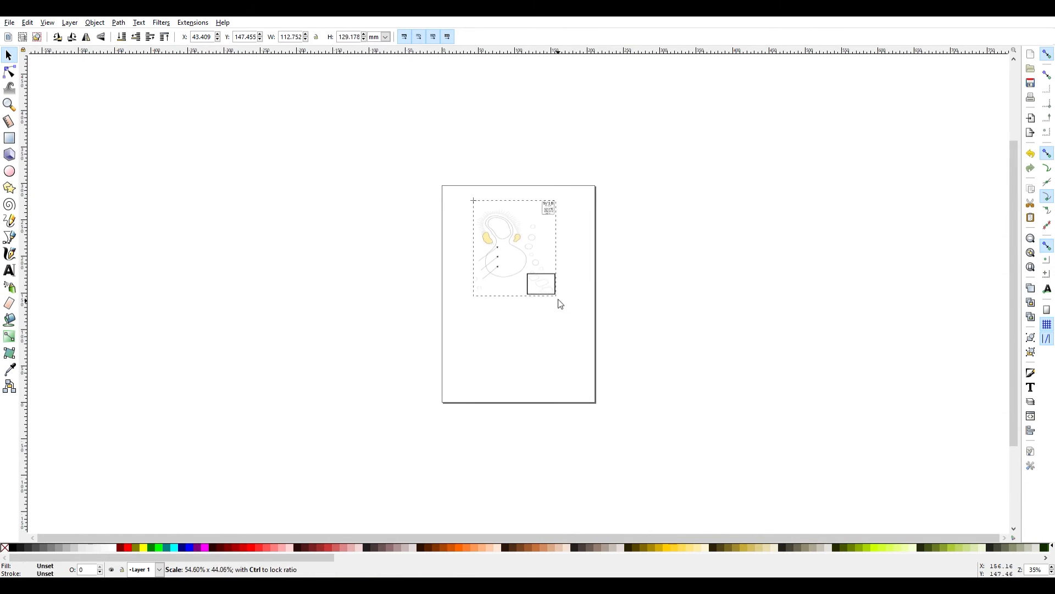
pyautogui.moveTo(515, 245); pyautogui.dragTo(566, 361)
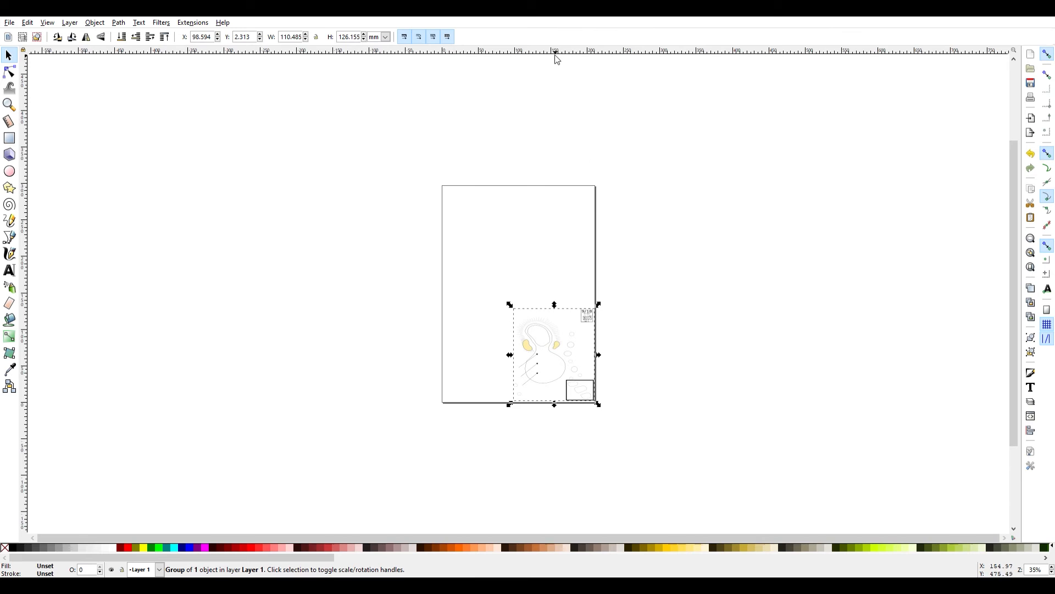
pyautogui.moveTo(453, 68)
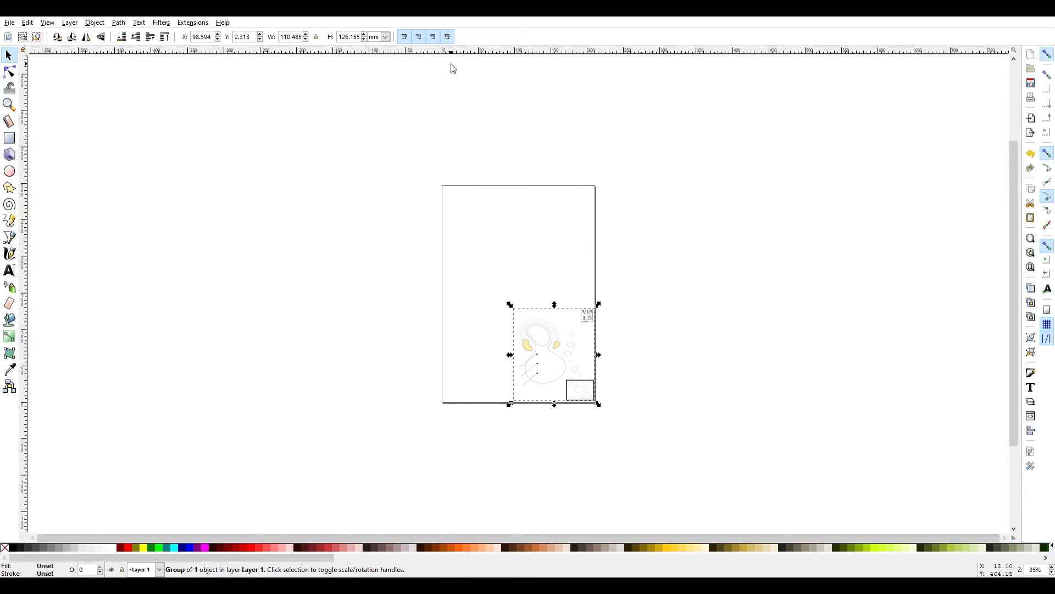
pyautogui.moveTo(444, 200)
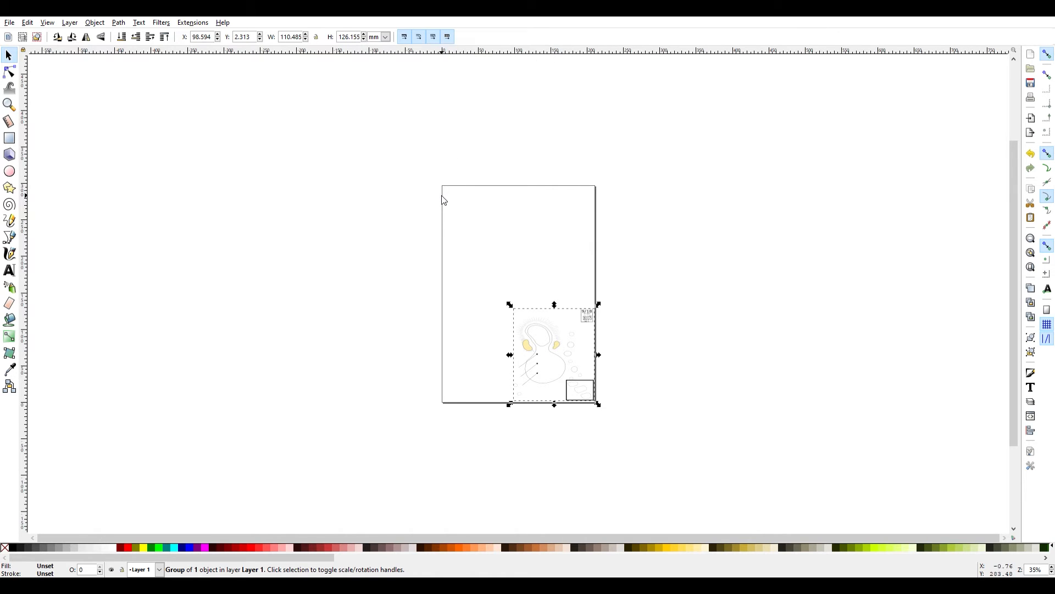
pyautogui.moveTo(596, 217)
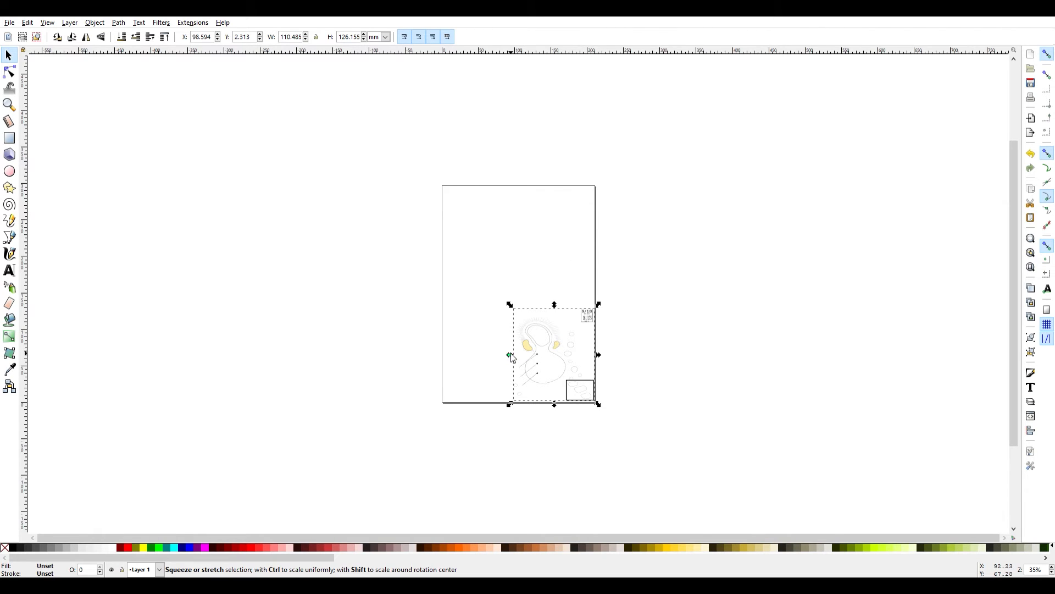
pyautogui.moveTo(509, 355); pyautogui.dragTo(519, 354)
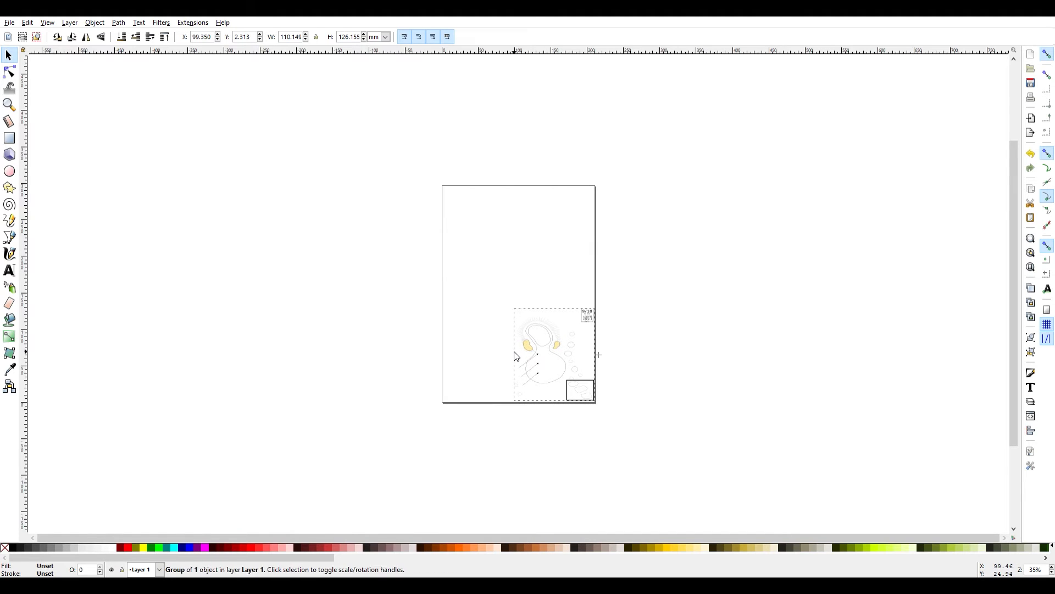
# Step: Narrow the hole drawing from its left side, stretch it slightly taller, then deselect it
pyautogui.click(545, 359)
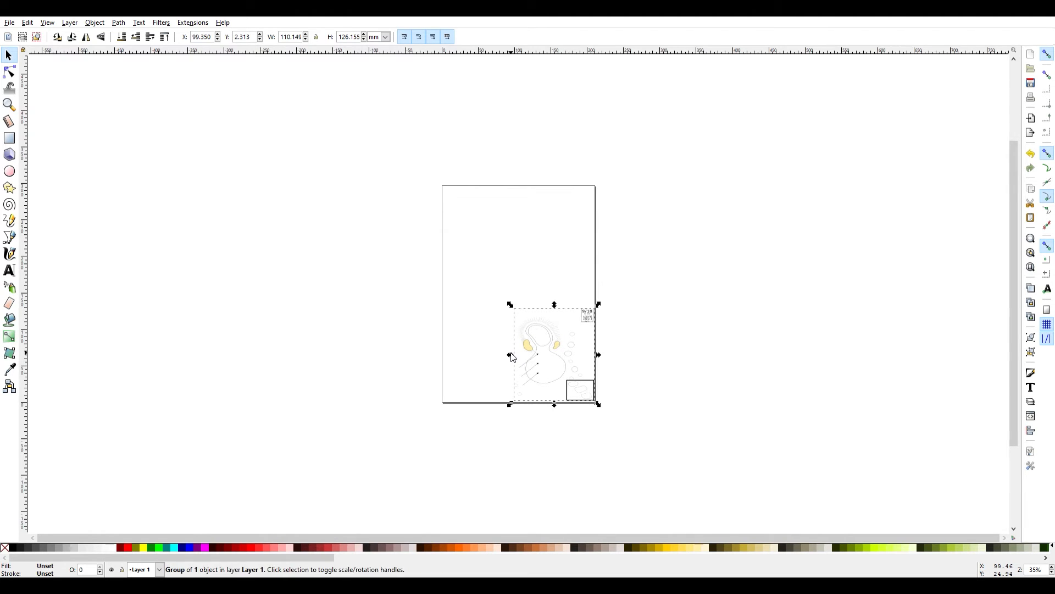
pyautogui.moveTo(515, 346)
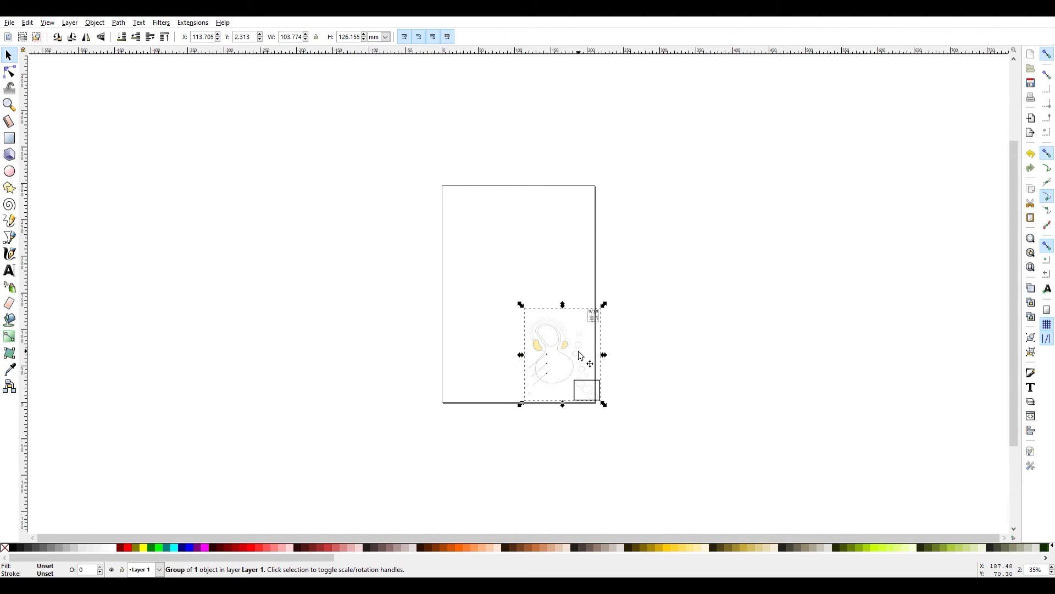
pyautogui.moveTo(582, 357); pyautogui.dragTo(572, 357)
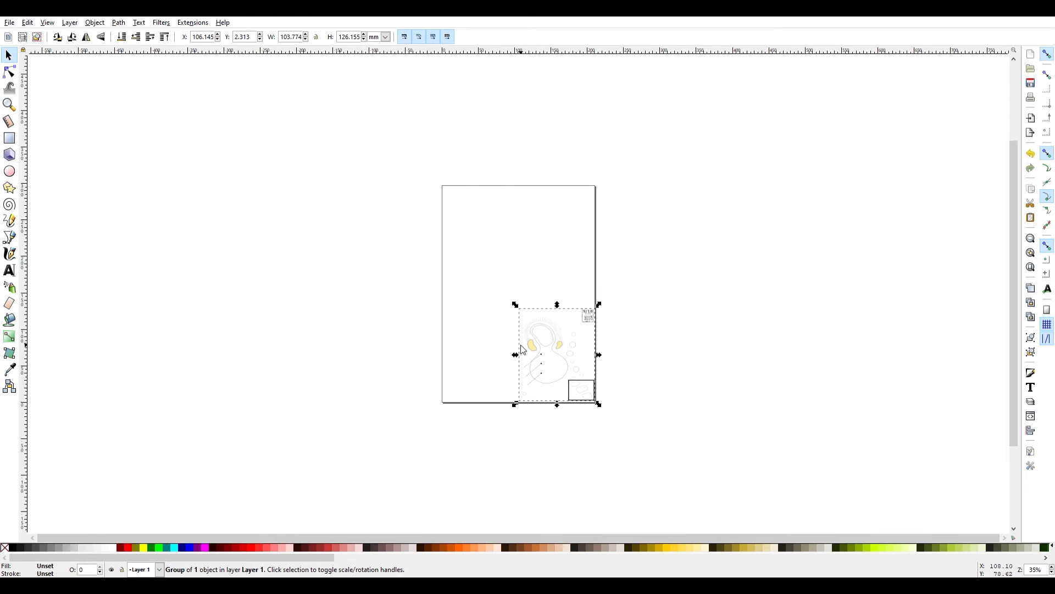
pyautogui.moveTo(522, 364)
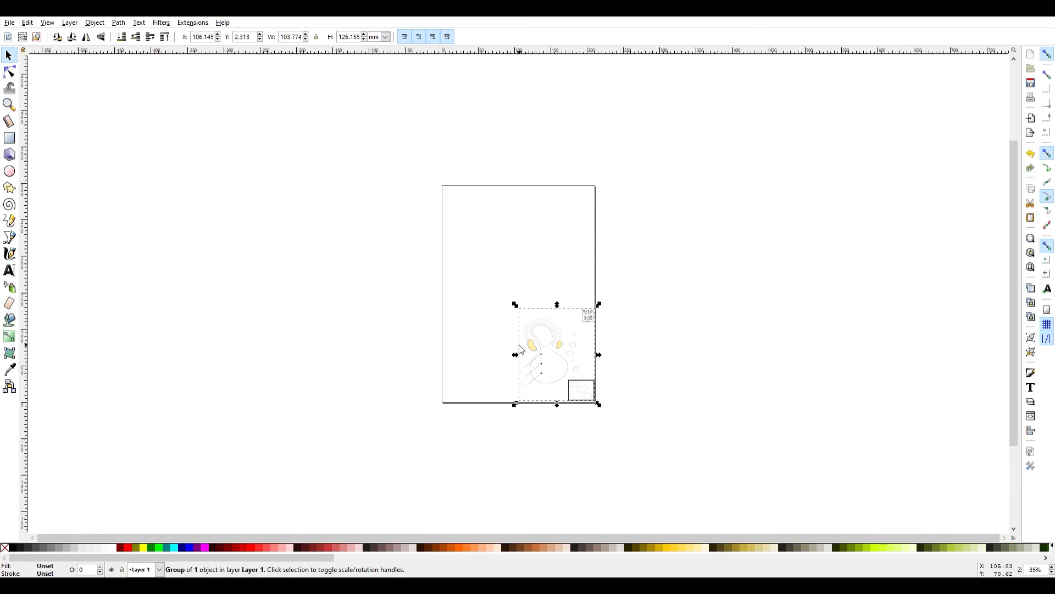
pyautogui.moveTo(552, 315)
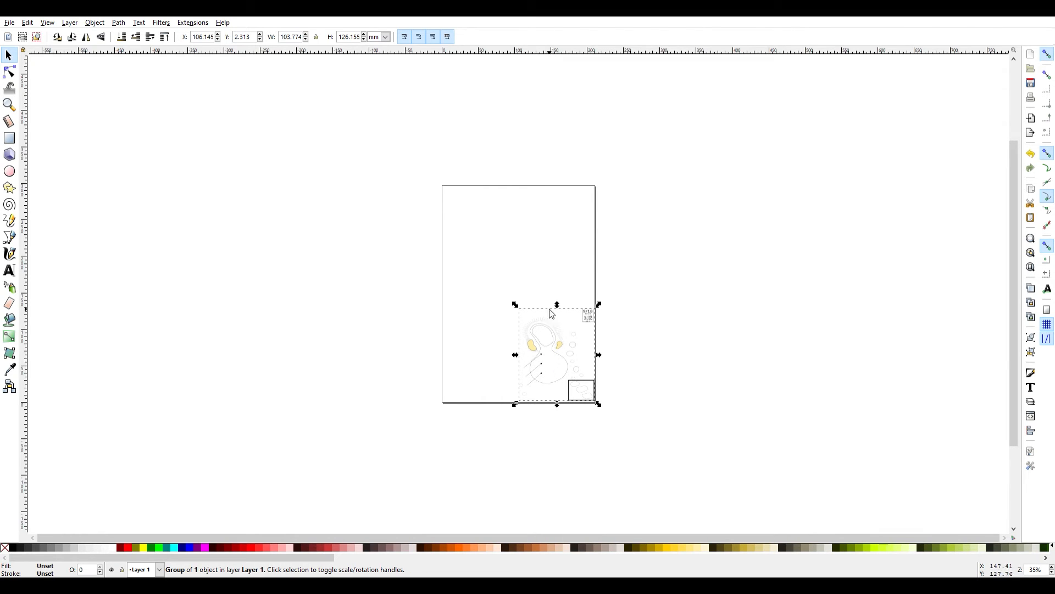
pyautogui.moveTo(547, 271)
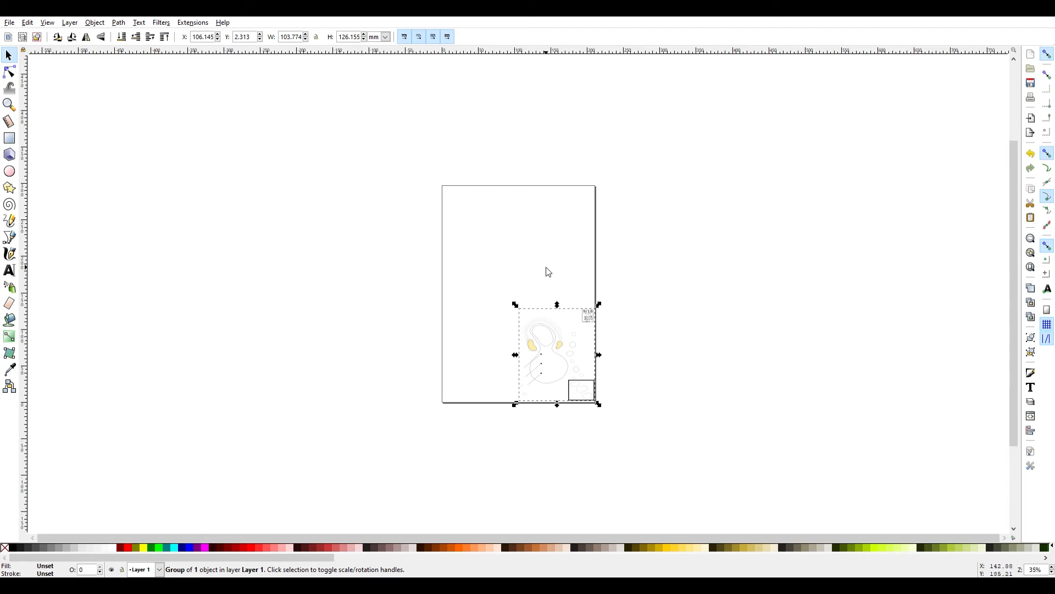
pyautogui.moveTo(549, 189)
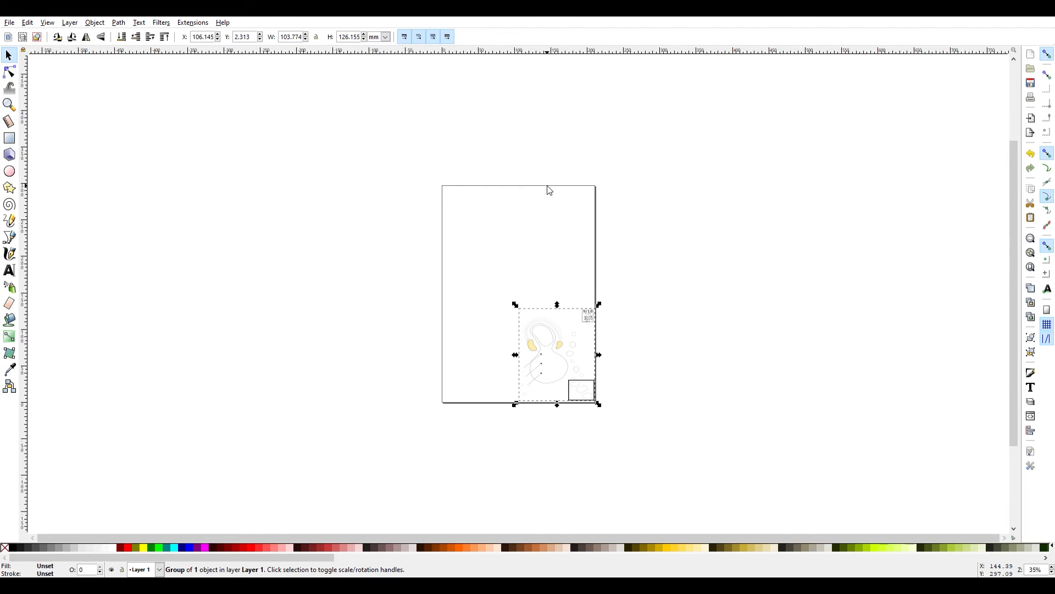
pyautogui.moveTo(550, 409)
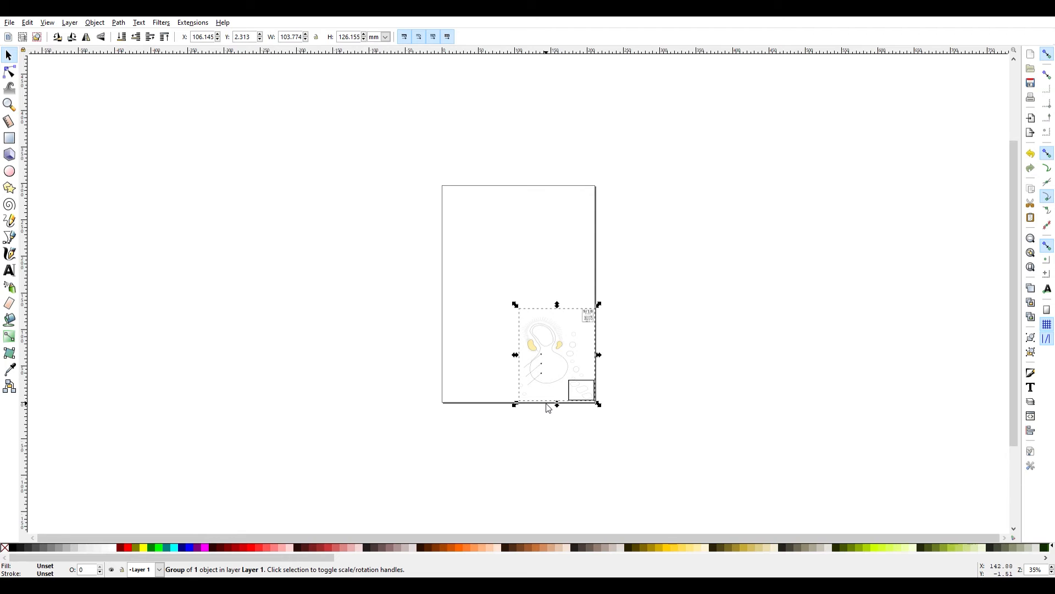
pyautogui.moveTo(532, 311)
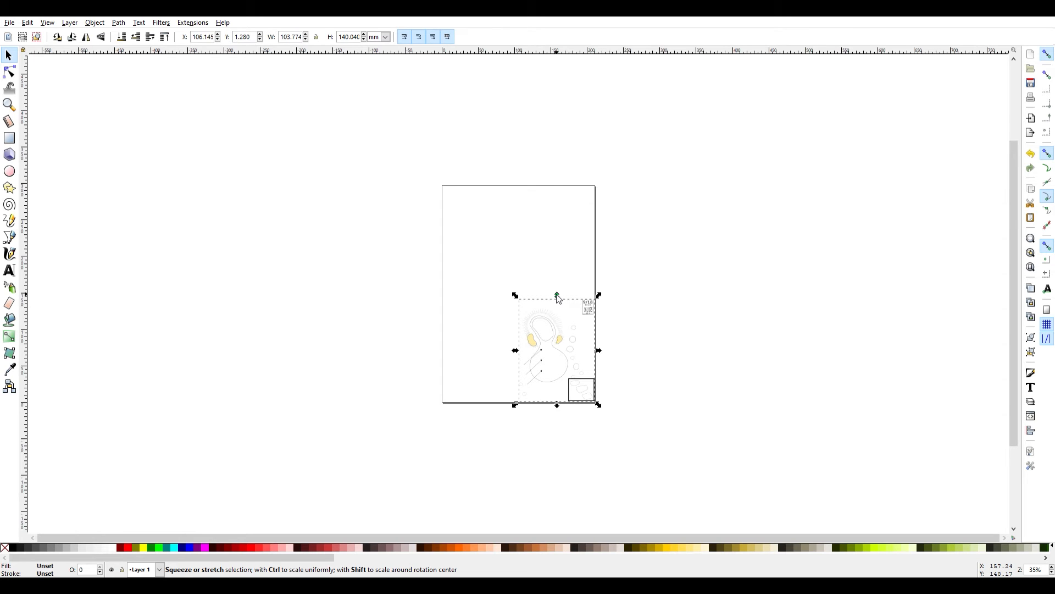
pyautogui.click(368, 294)
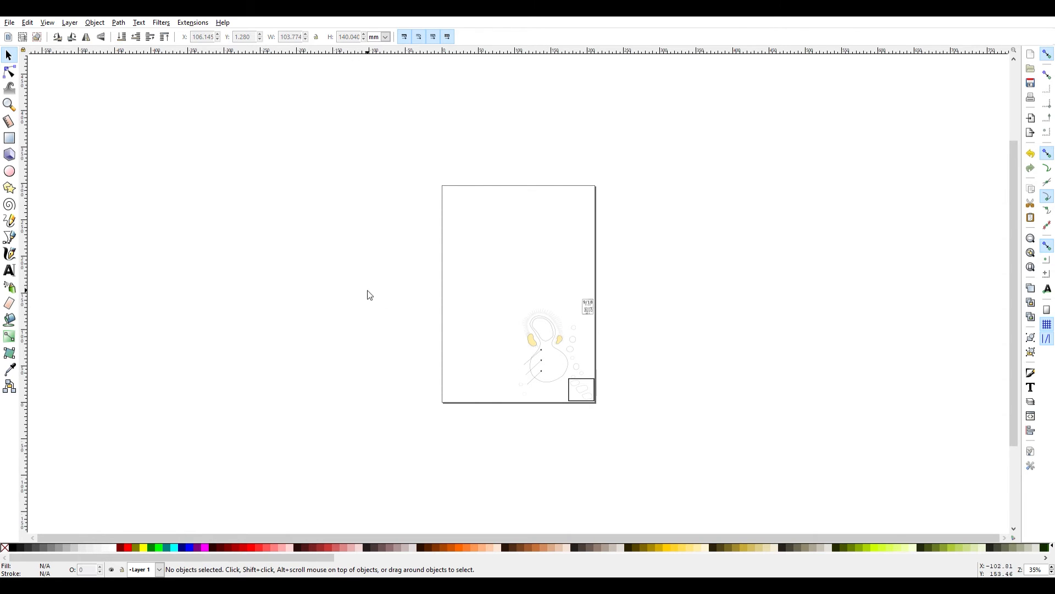
pyautogui.moveTo(450, 324)
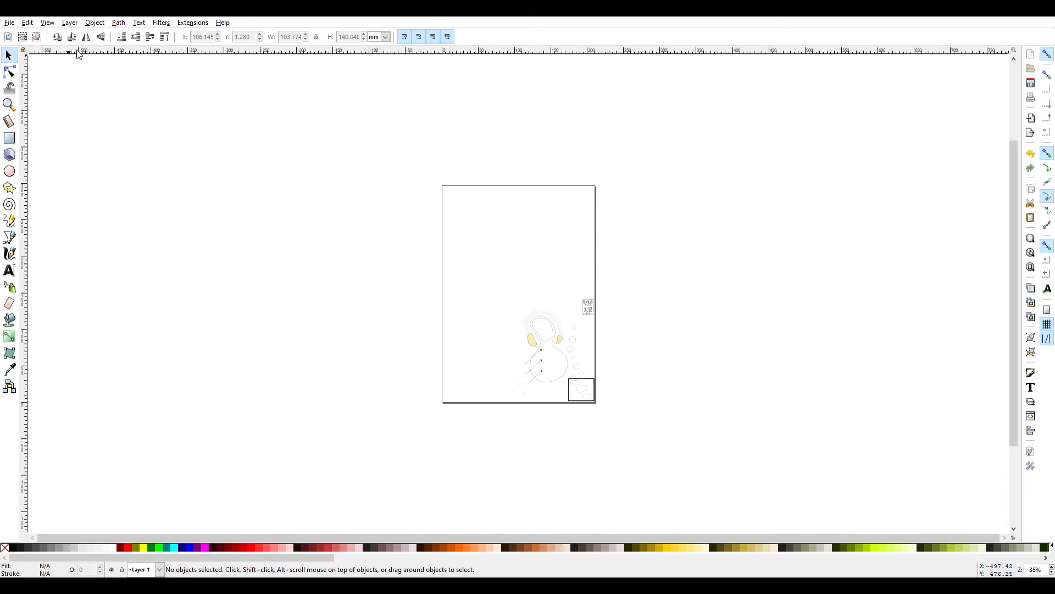
pyautogui.moveTo(117, 182)
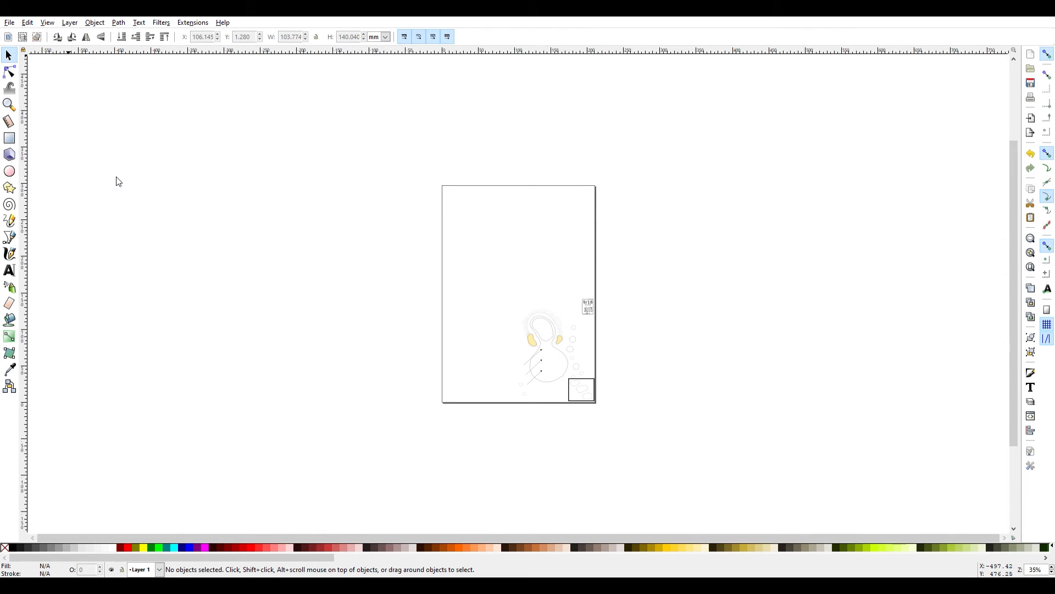
pyautogui.moveTo(99, 100)
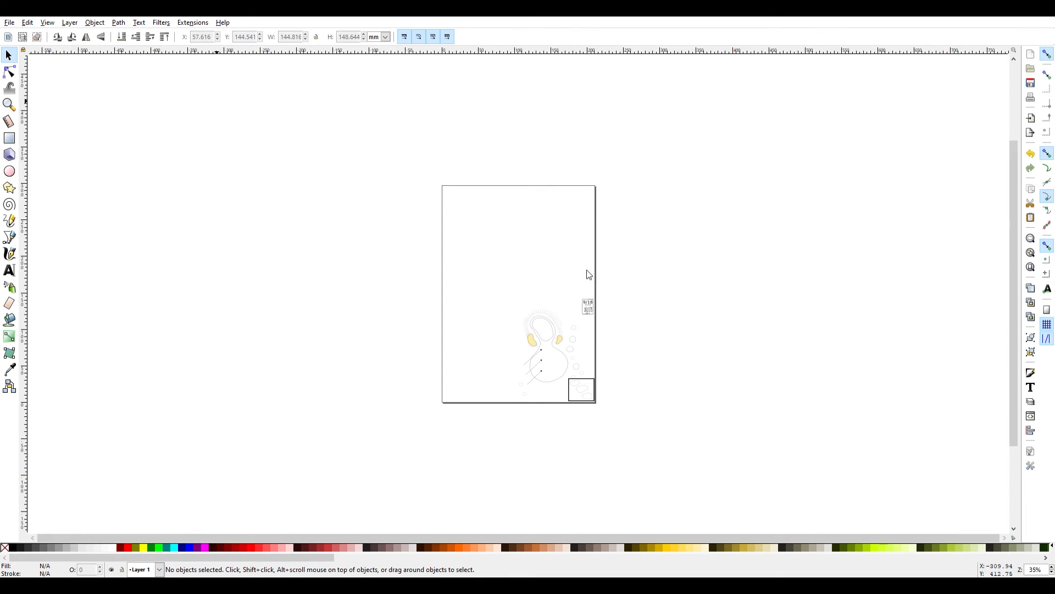
# Step: Drag the gridded green-and-bunker group near the page's top right and fine-tune its position
pyautogui.click(567, 256)
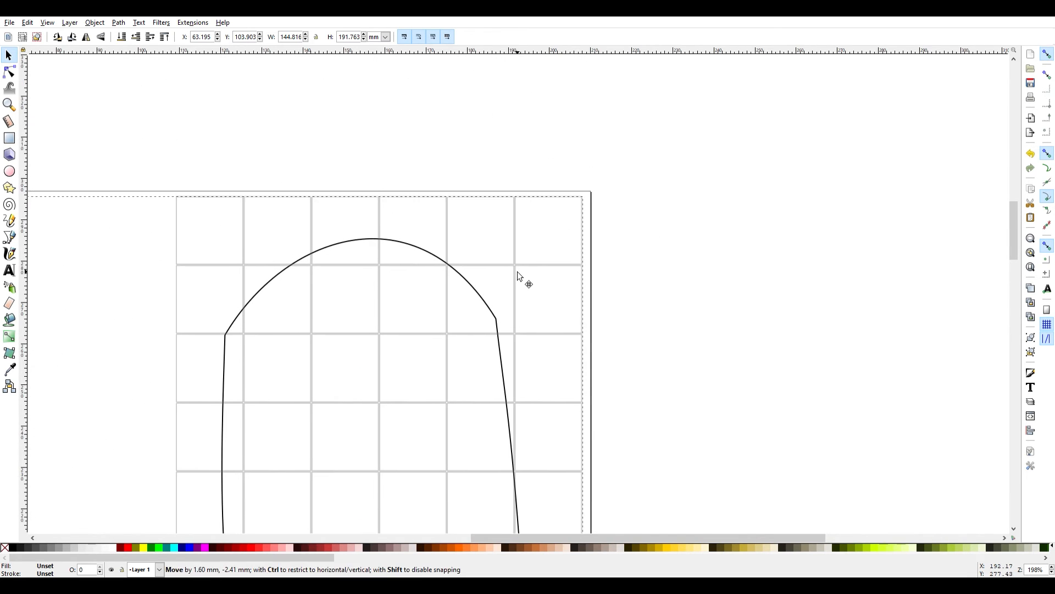
pyautogui.scroll(-3)
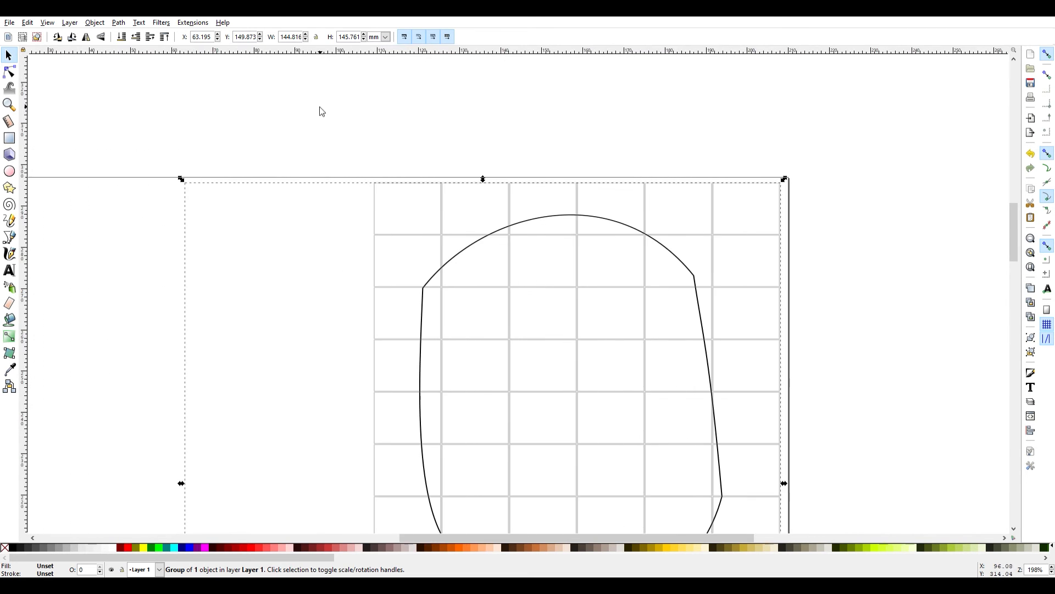
pyautogui.moveTo(188, 465)
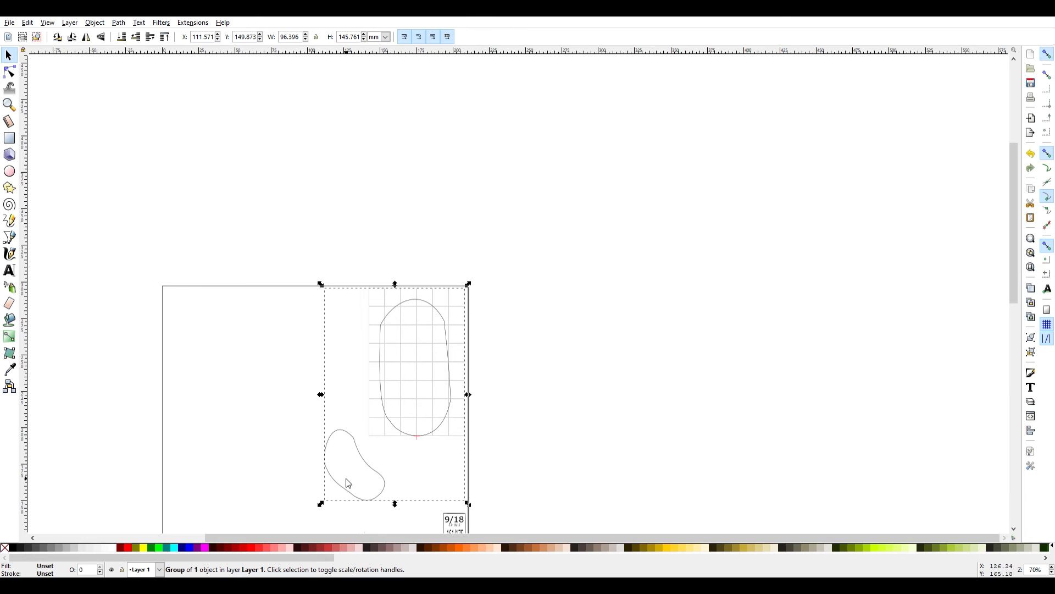
pyautogui.moveTo(334, 451)
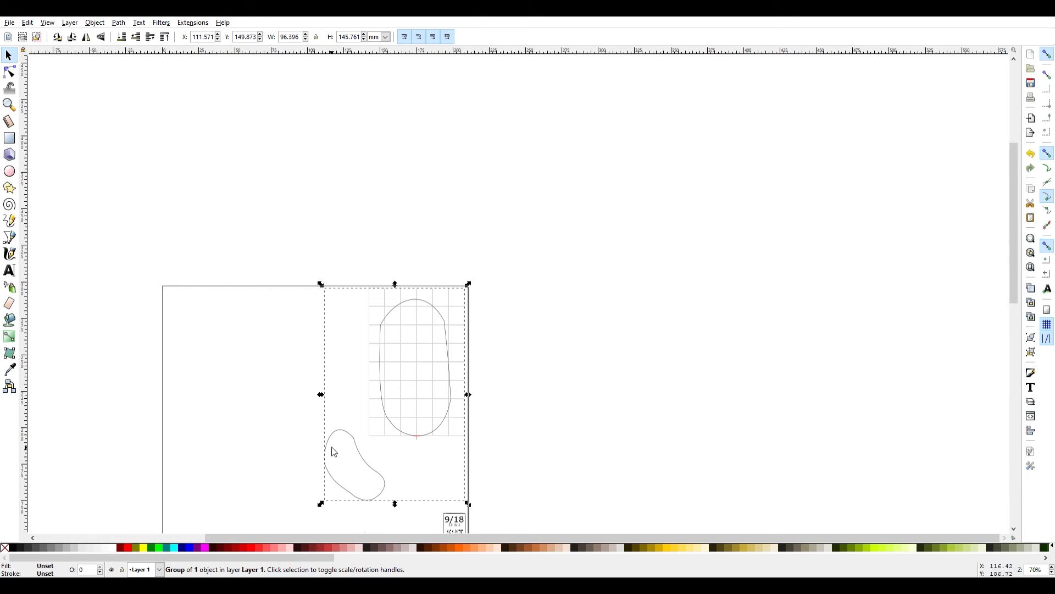
pyautogui.moveTo(320, 394); pyautogui.dragTo(306, 403)
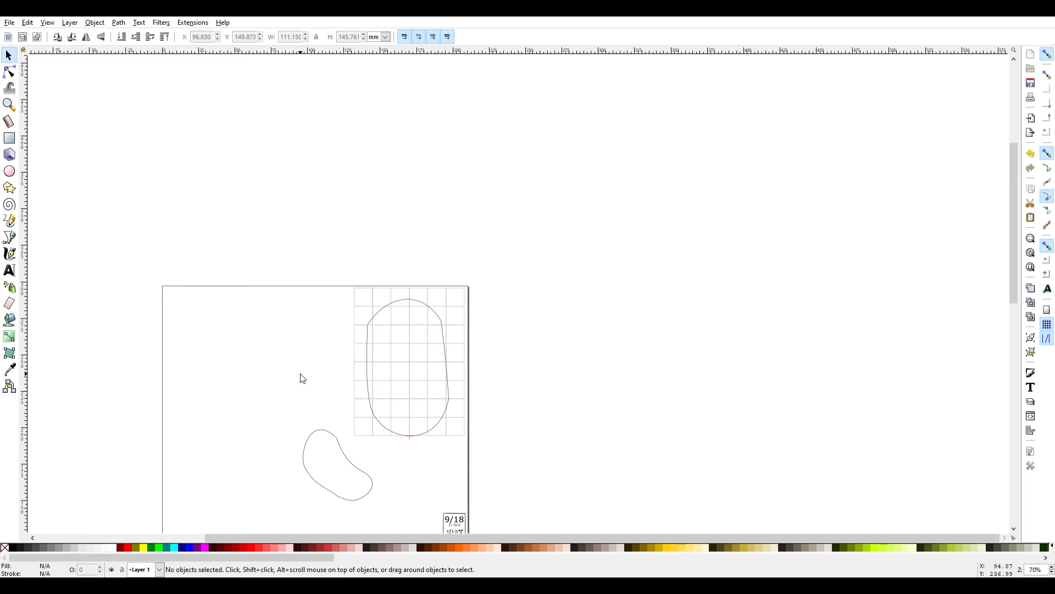
pyautogui.moveTo(409, 370); pyautogui.dragTo(401, 378)
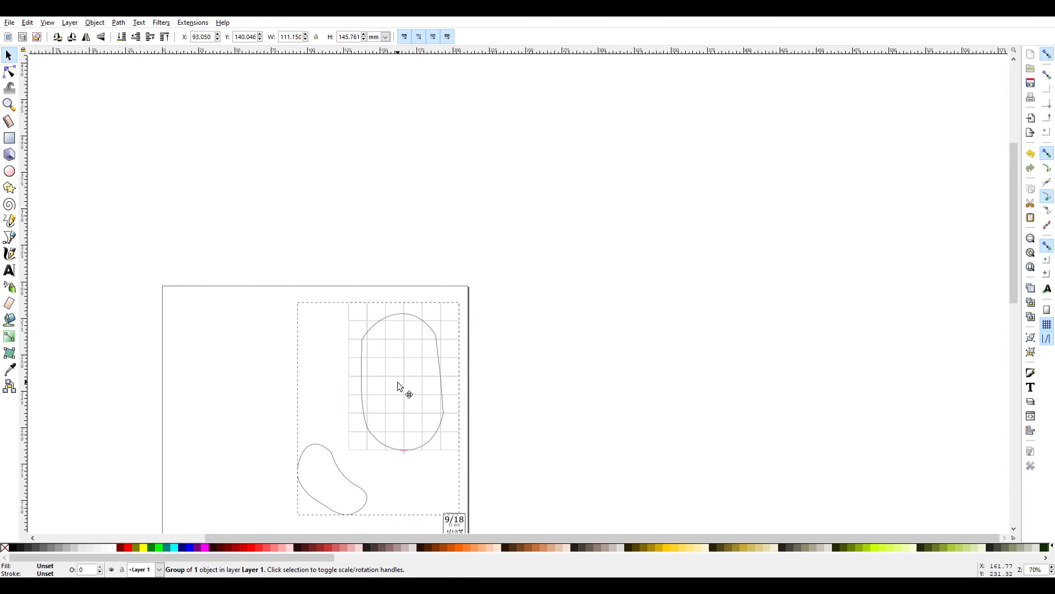
pyautogui.moveTo(401, 387); pyautogui.dragTo(398, 384)
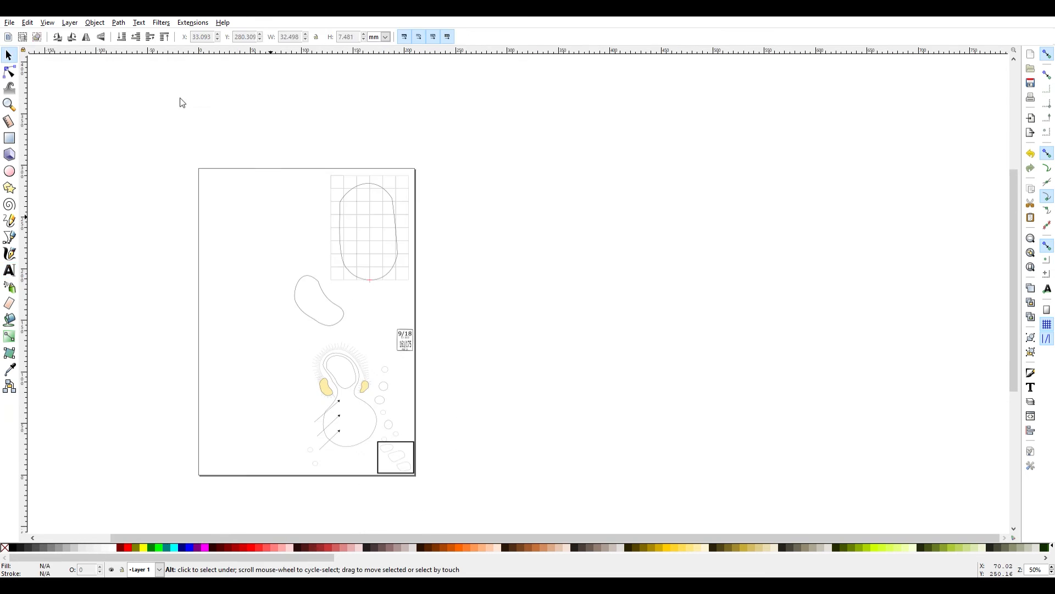
pyautogui.moveTo(249, 234)
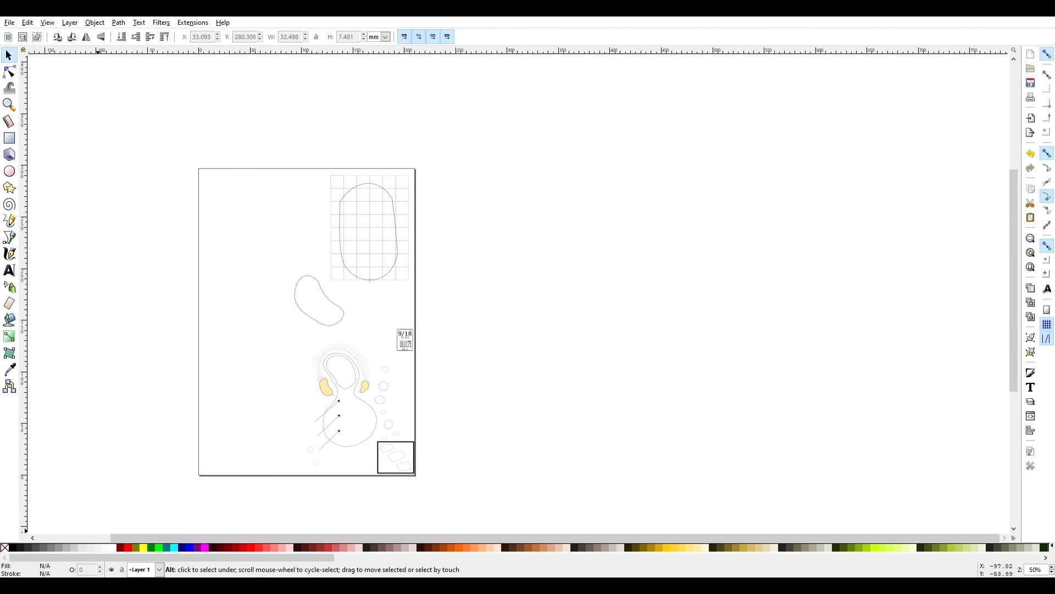
pyautogui.moveTo(295, 401)
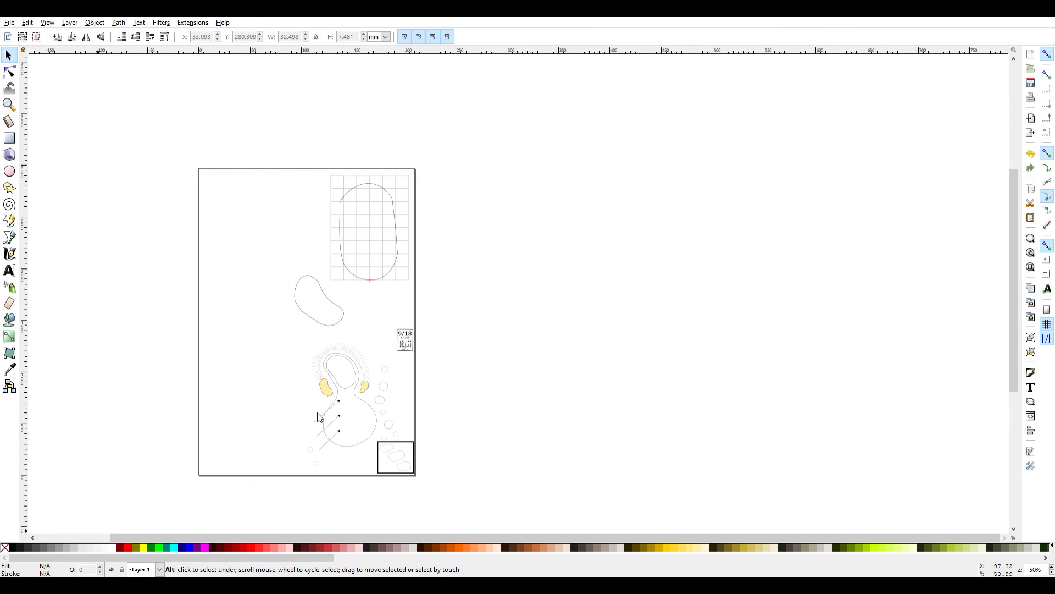
pyautogui.moveTo(309, 370)
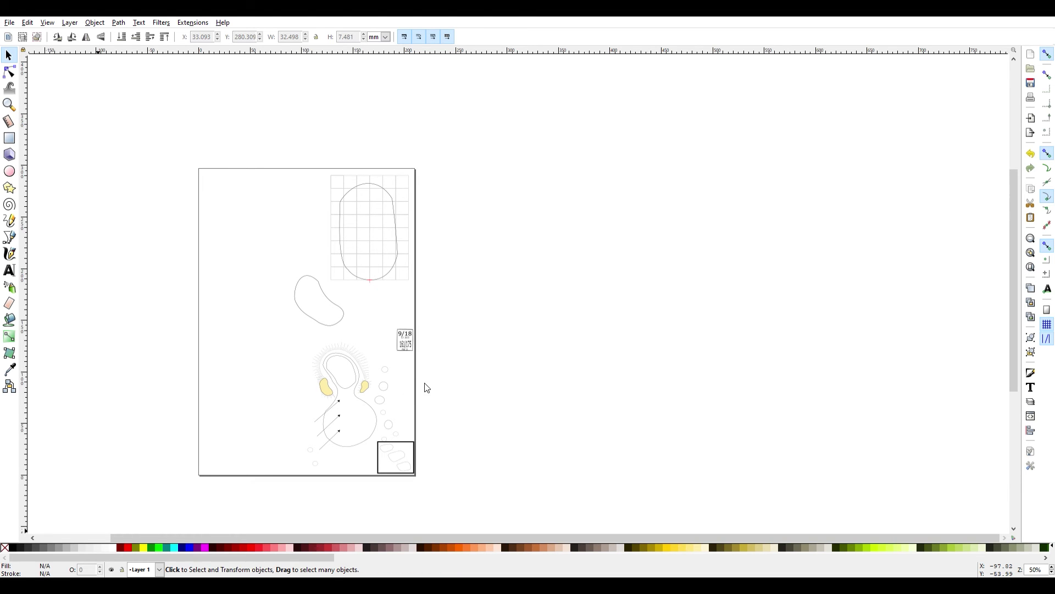
pyautogui.moveTo(301, 336)
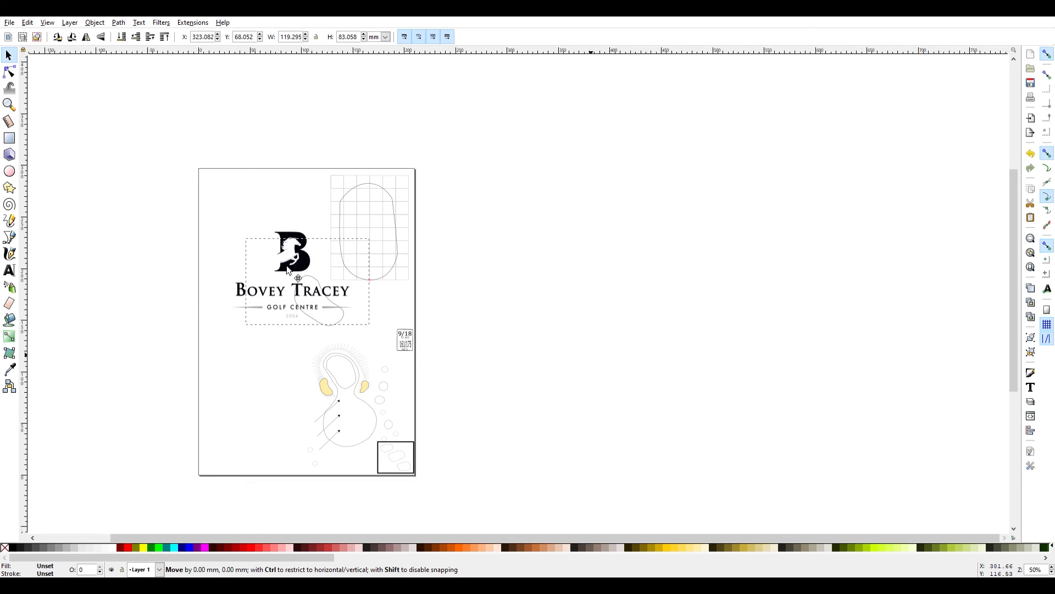
# Step: Drag the Bovey Tracey logo down against the page's left edge and fine-tune its placement
pyautogui.moveTo(291, 276); pyautogui.dragTo(261, 374)
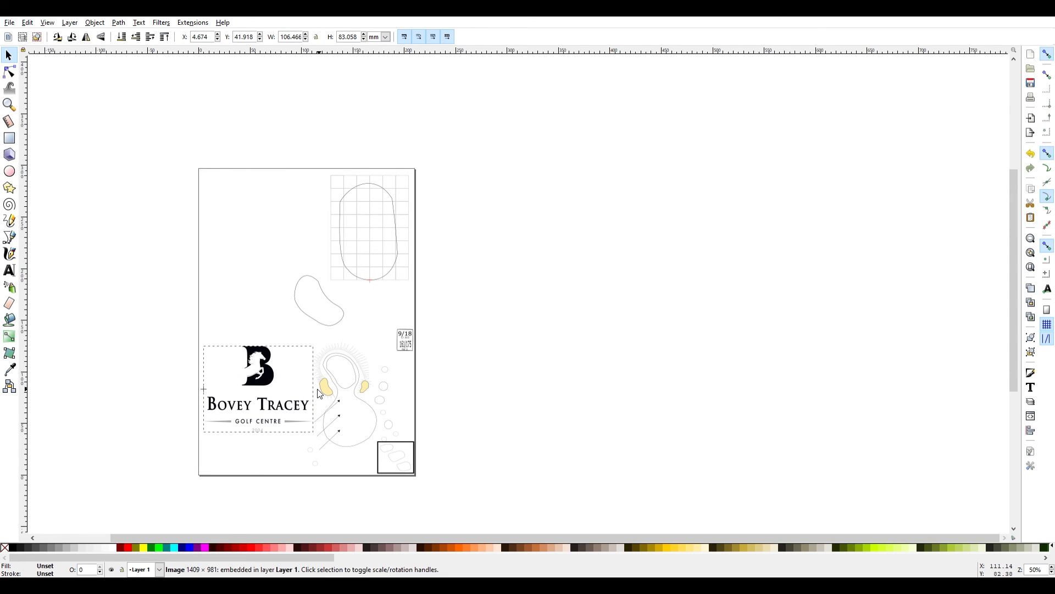
pyautogui.moveTo(317, 394); pyautogui.dragTo(276, 379)
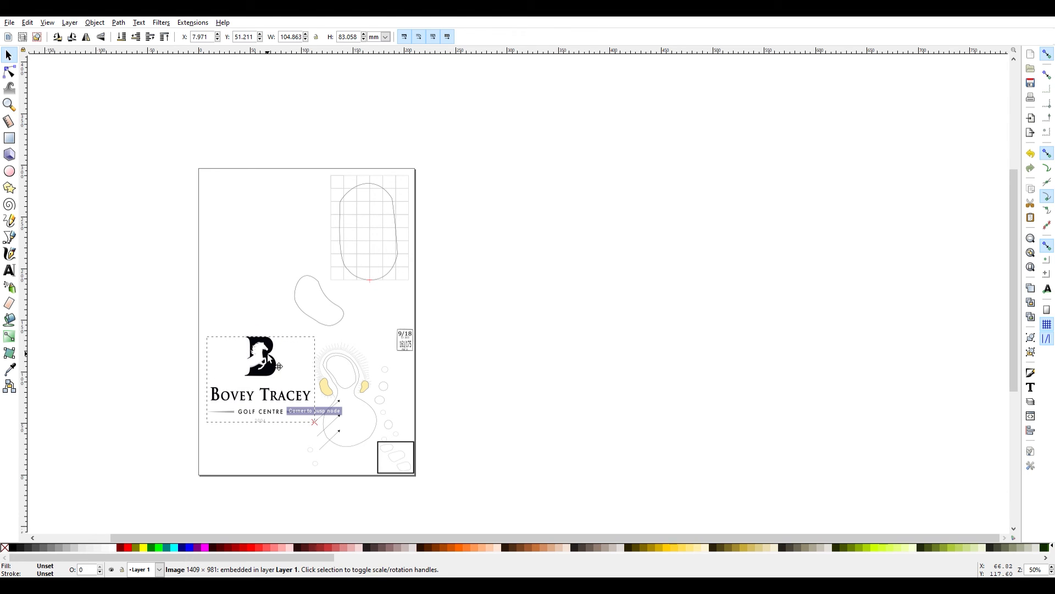
pyautogui.moveTo(279, 365); pyautogui.dragTo(275, 354)
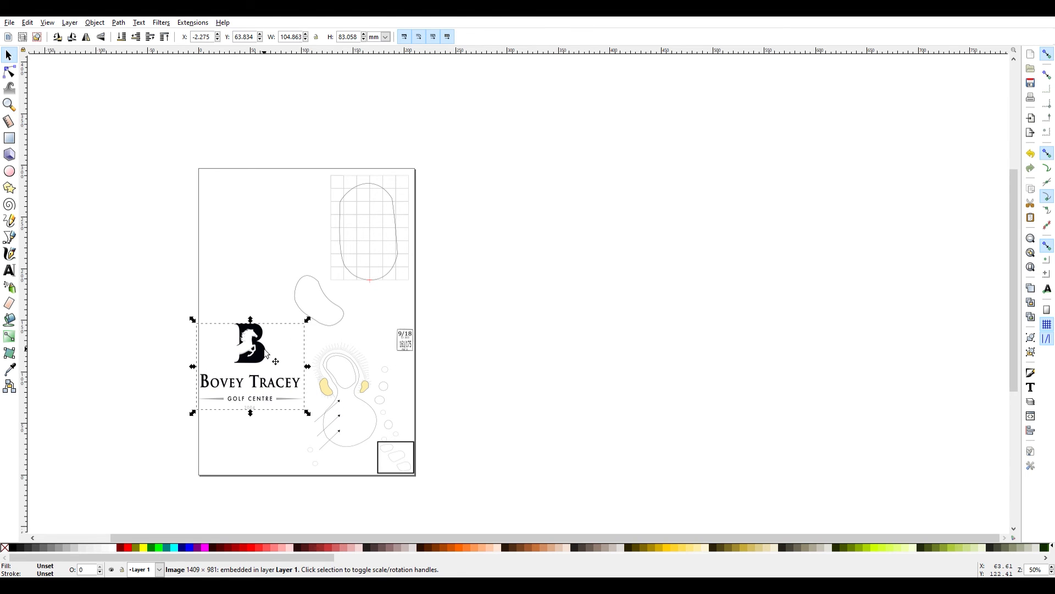
pyautogui.moveTo(263, 353); pyautogui.dragTo(269, 351)
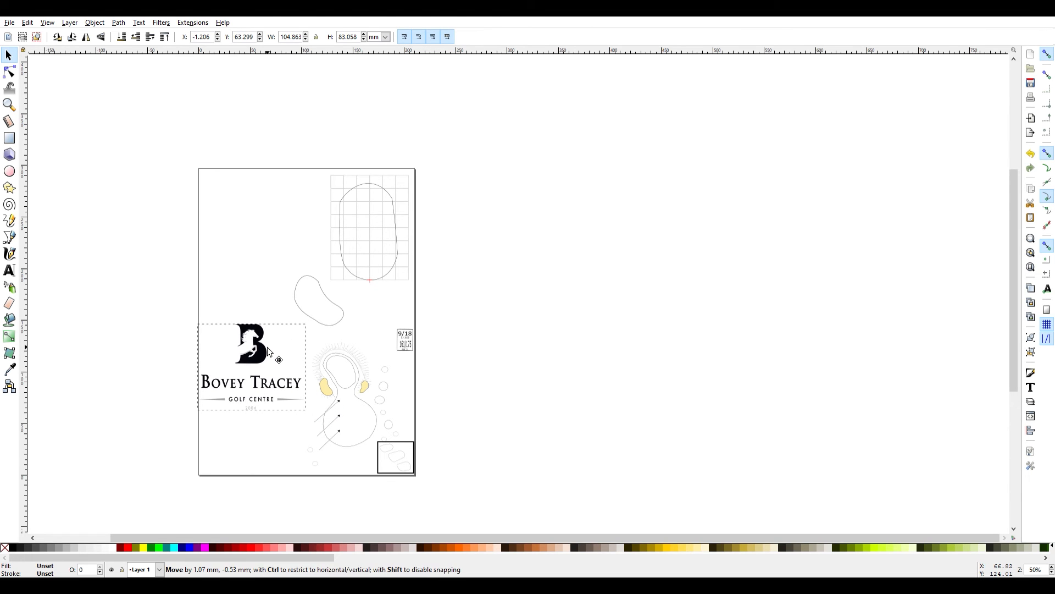
pyautogui.moveTo(263, 350); pyautogui.dragTo(252, 378)
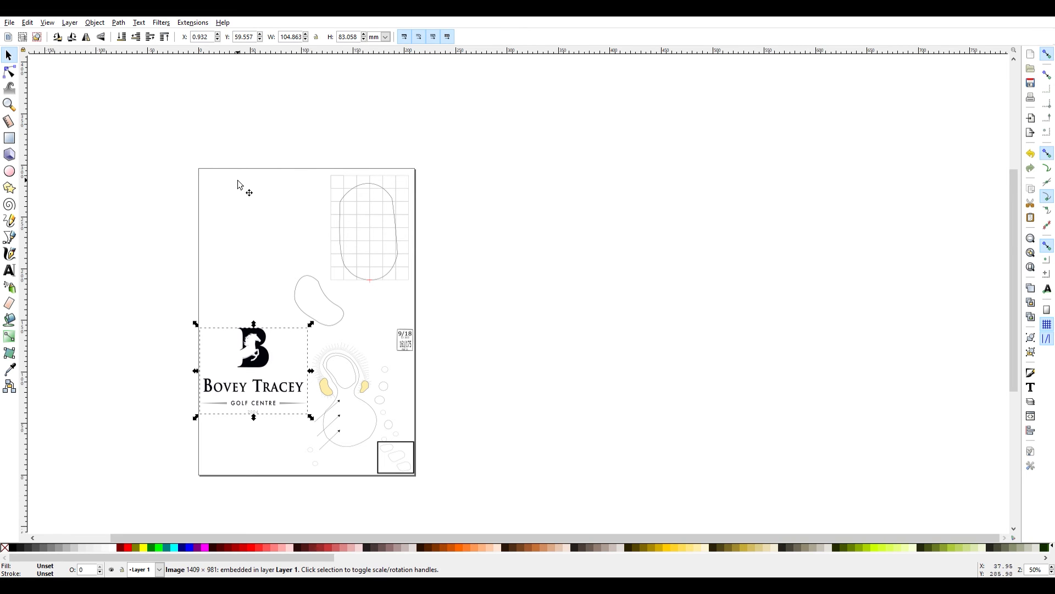
# Step: Add the 'Yardage Book 2020' title below the logo, split onto two lines before 2020
pyautogui.click(8, 270)
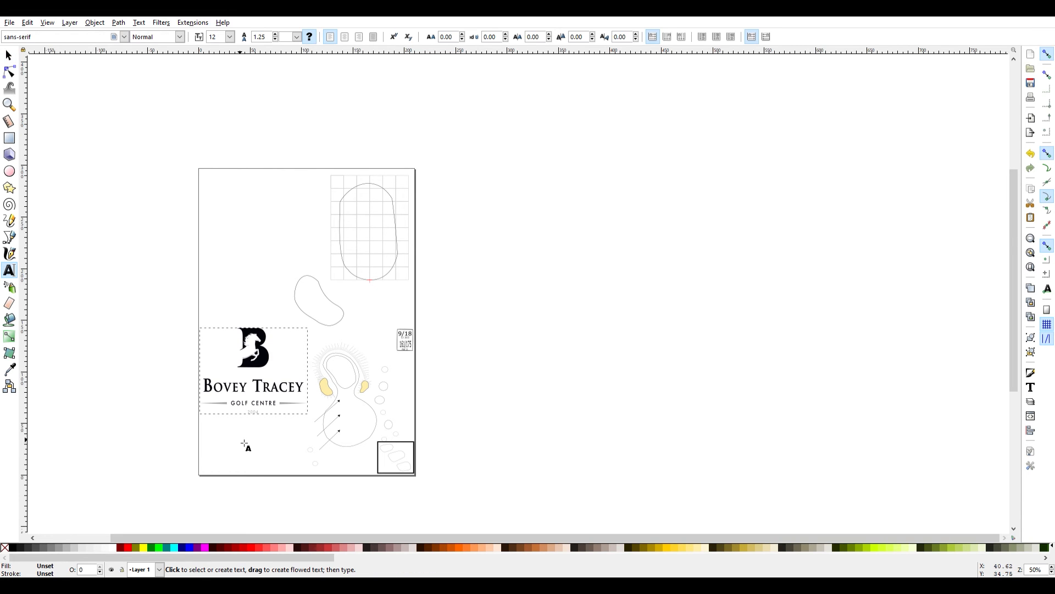
pyautogui.click(239, 437)
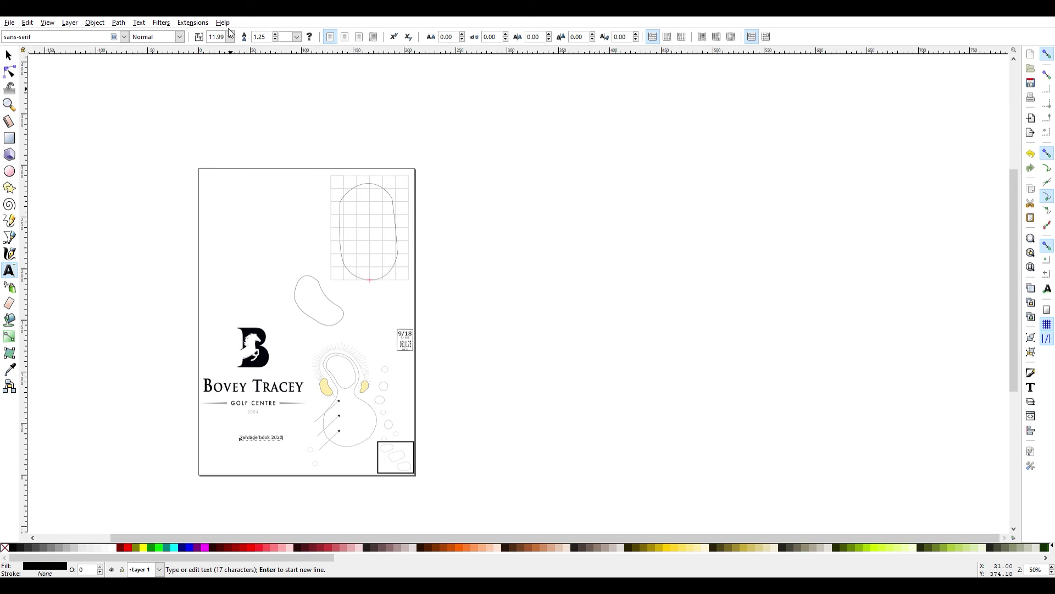
pyautogui.moveTo(214, 298)
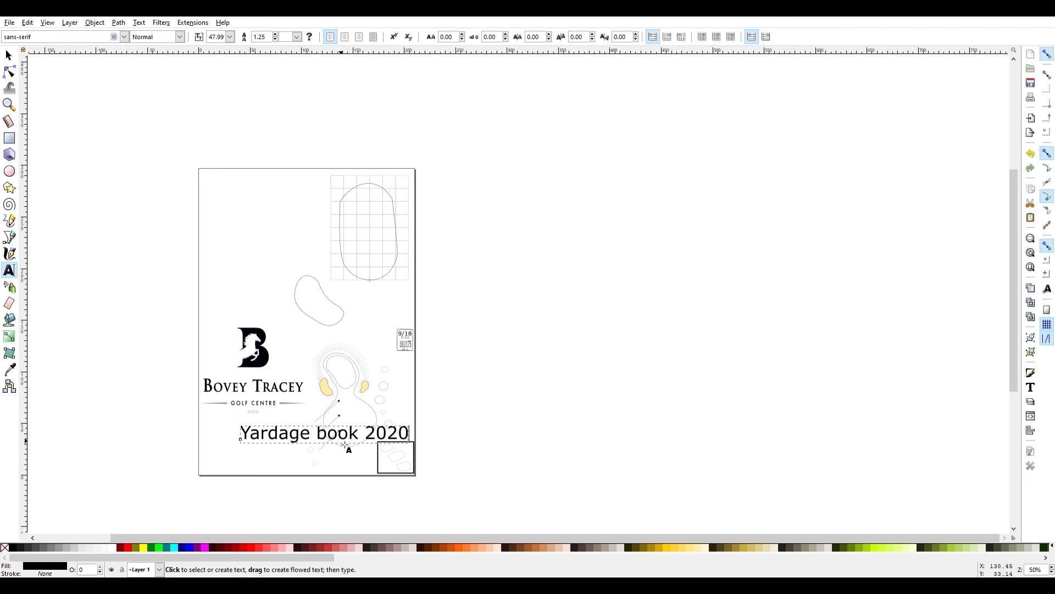
pyautogui.click(329, 440)
pyautogui.write('B')
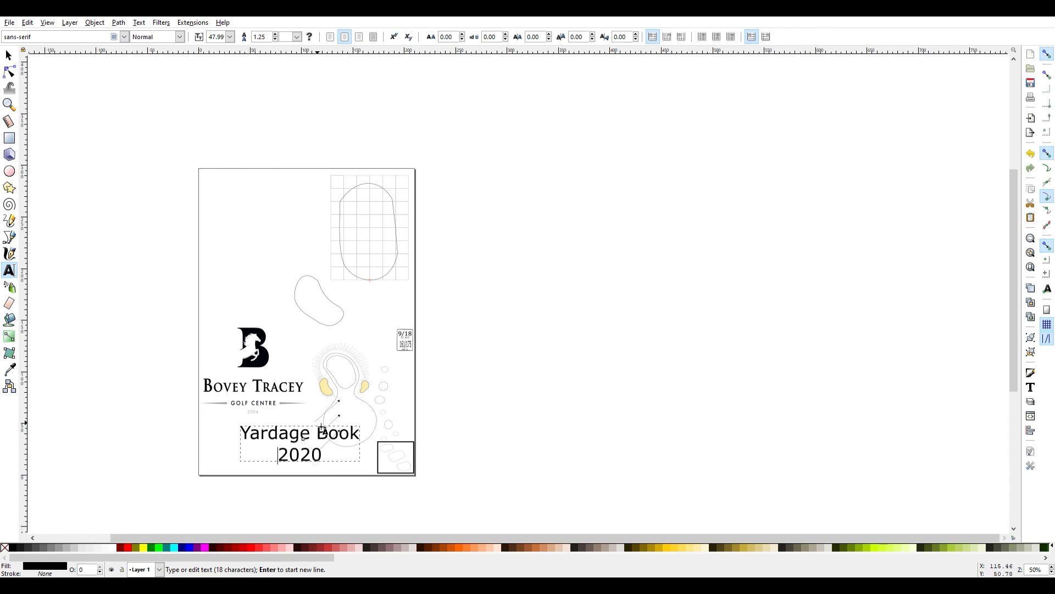
pyautogui.write('v')
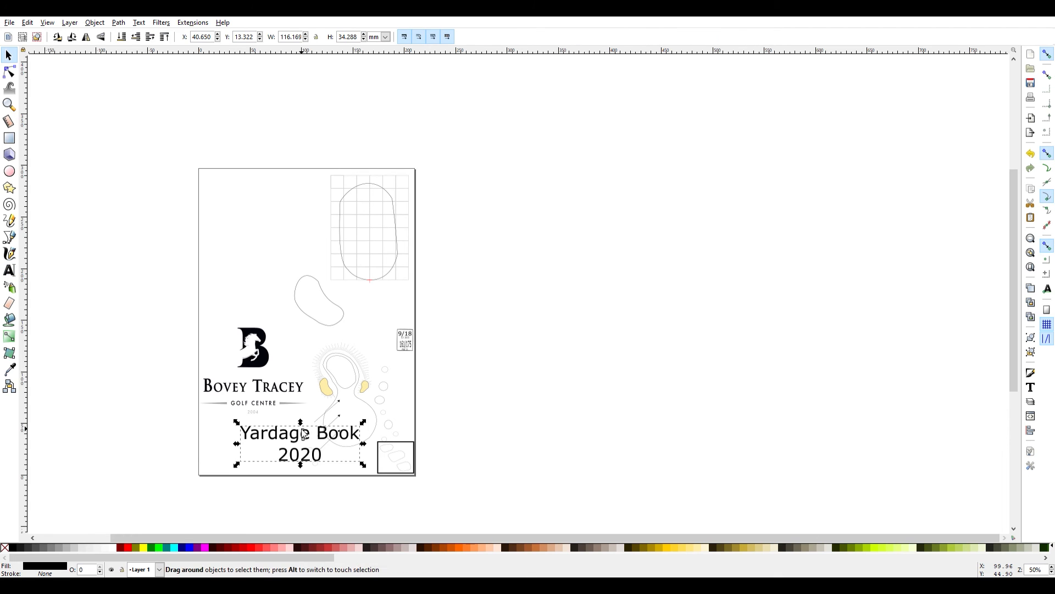
# Step: Move the title left under the logo, flatten its height slightly, and deselect it
pyautogui.moveTo(299, 442); pyautogui.dragTo(259, 437)
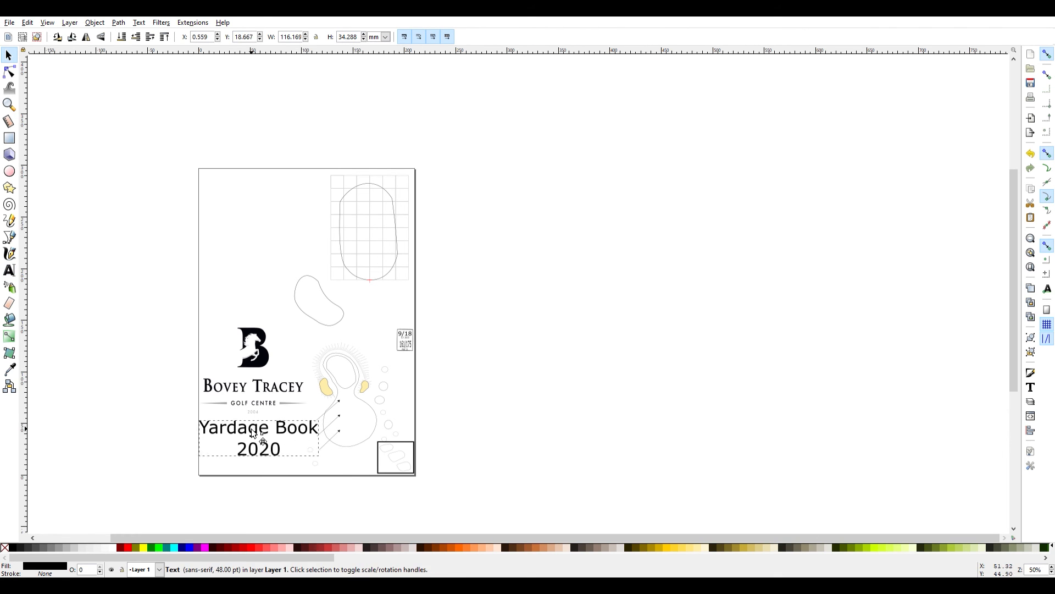
pyautogui.click(258, 437)
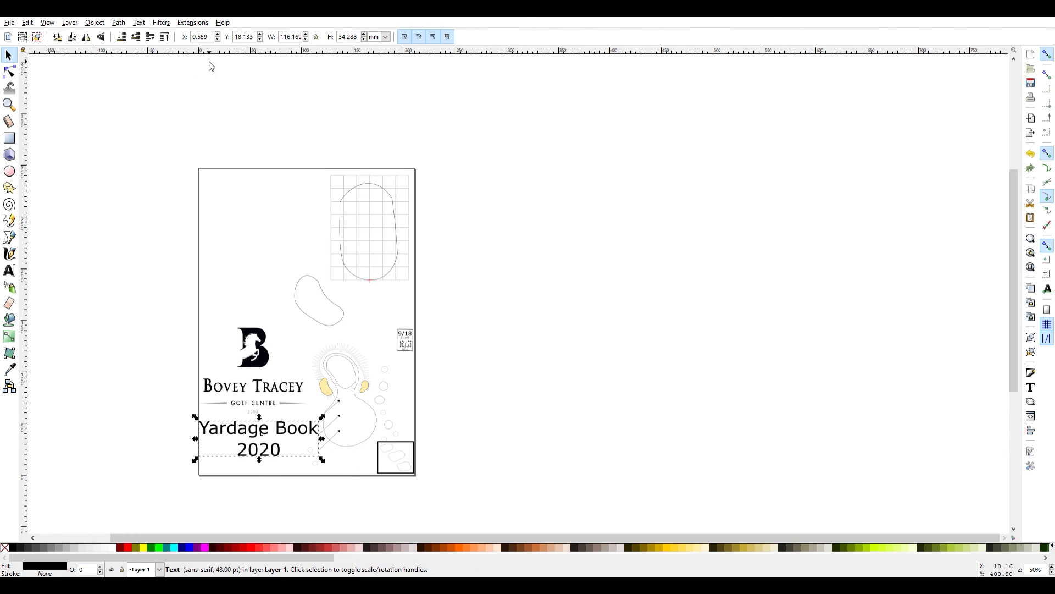
pyautogui.moveTo(173, 44)
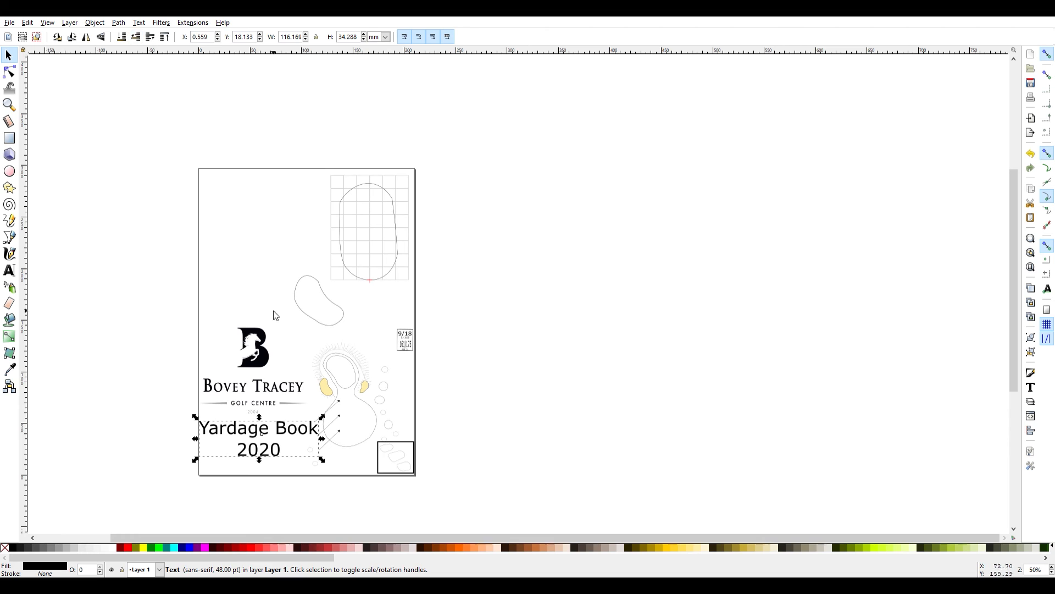
pyautogui.moveTo(321, 438)
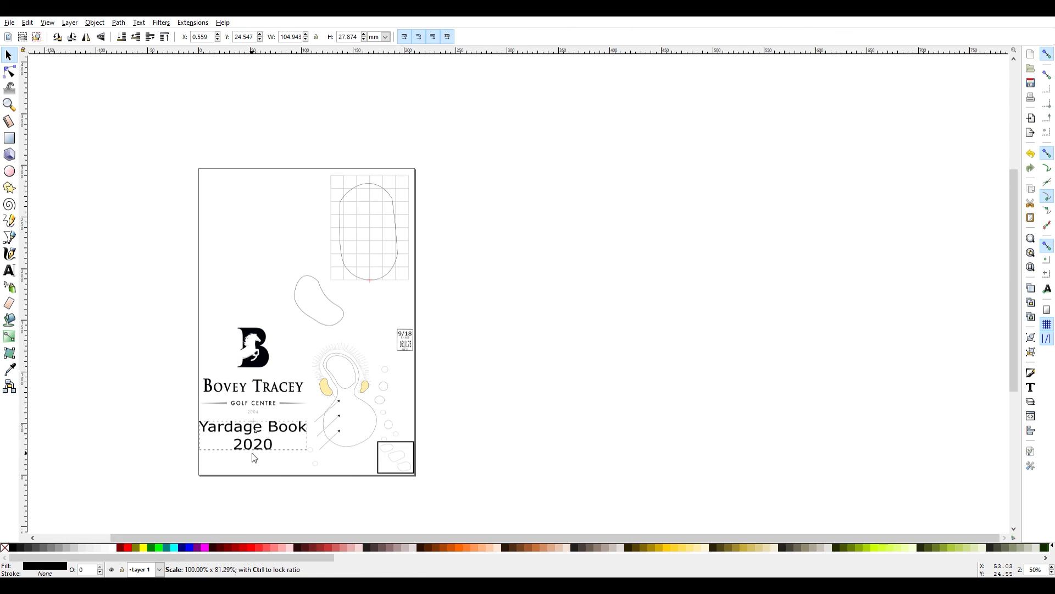
pyautogui.click(253, 186)
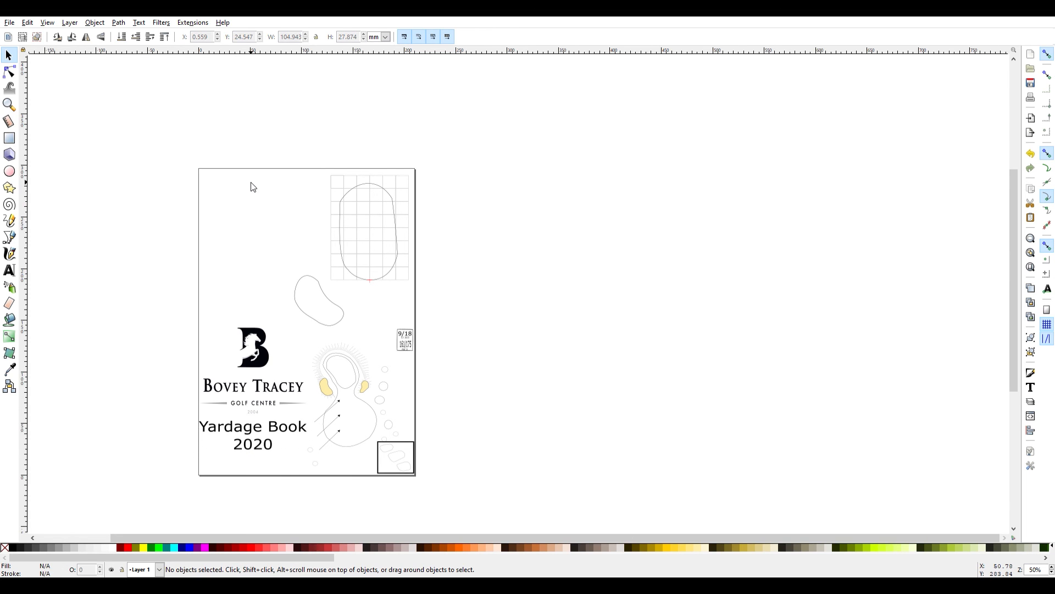
pyautogui.moveTo(251, 316)
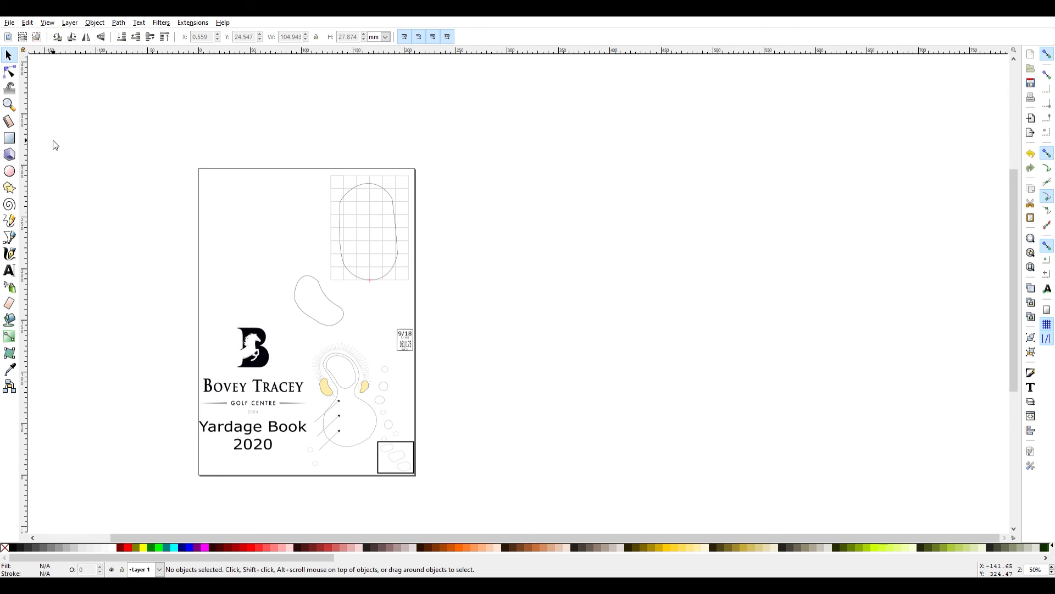
# Step: Add an upside-down 'notes' label and position it just above the logo
pyautogui.click(9, 270)
pyautogui.write('NOTES')
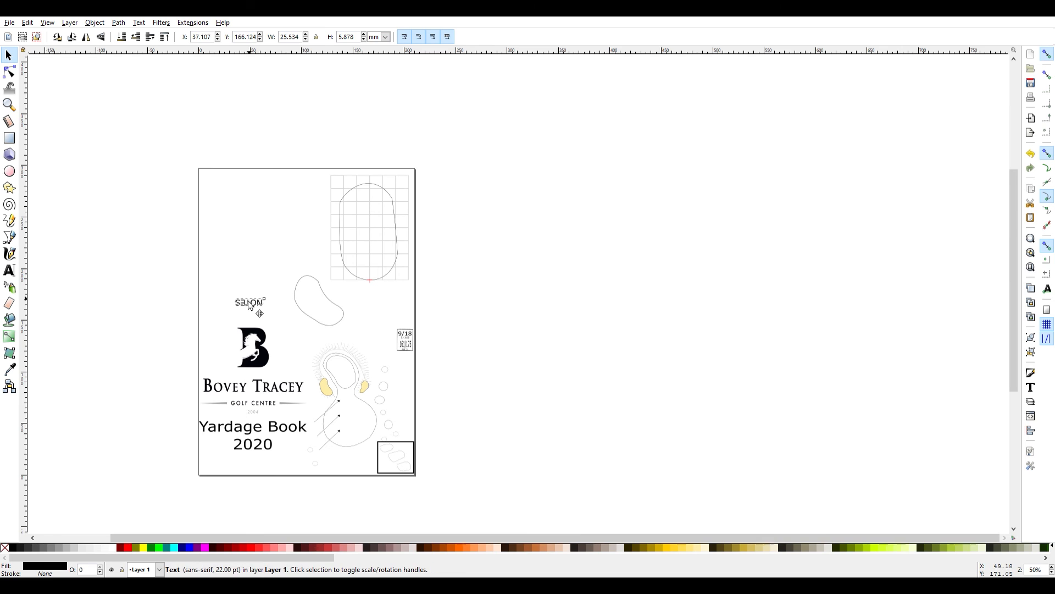
pyautogui.moveTo(250, 301); pyautogui.dragTo(250, 310)
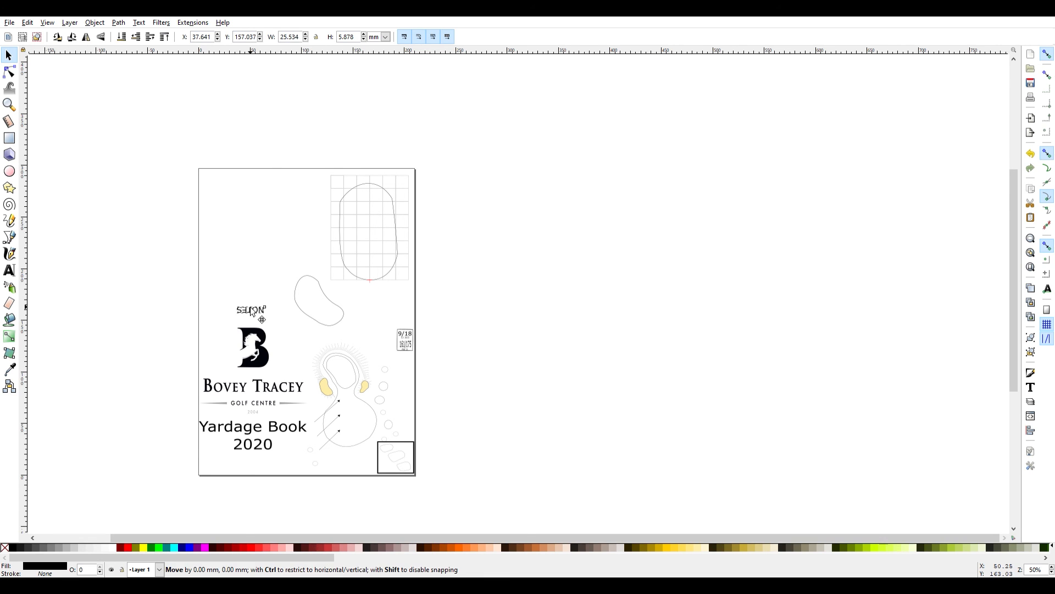
pyautogui.moveTo(251, 309); pyautogui.dragTo(251, 307)
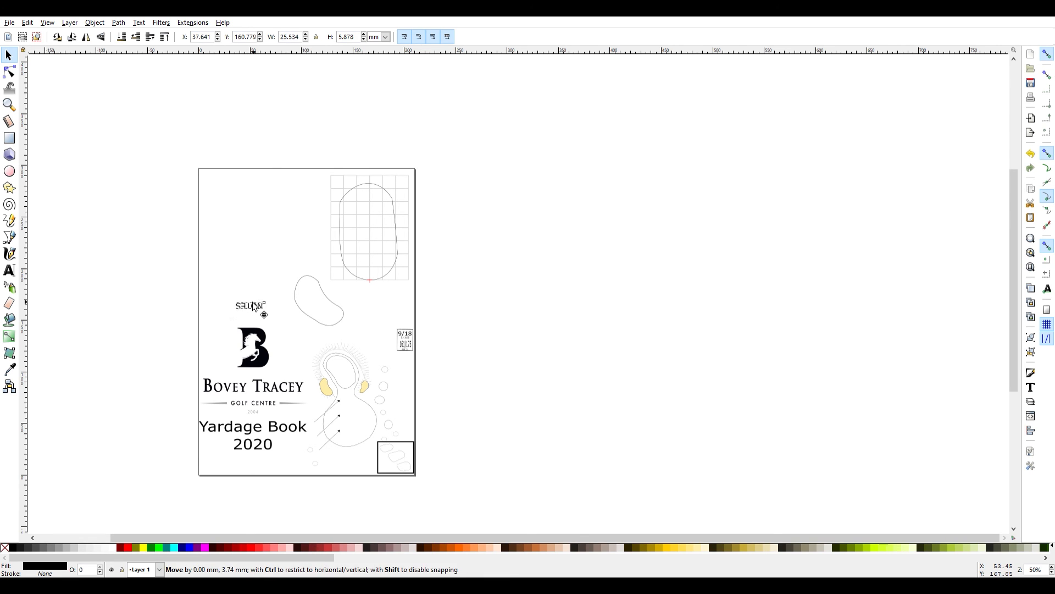